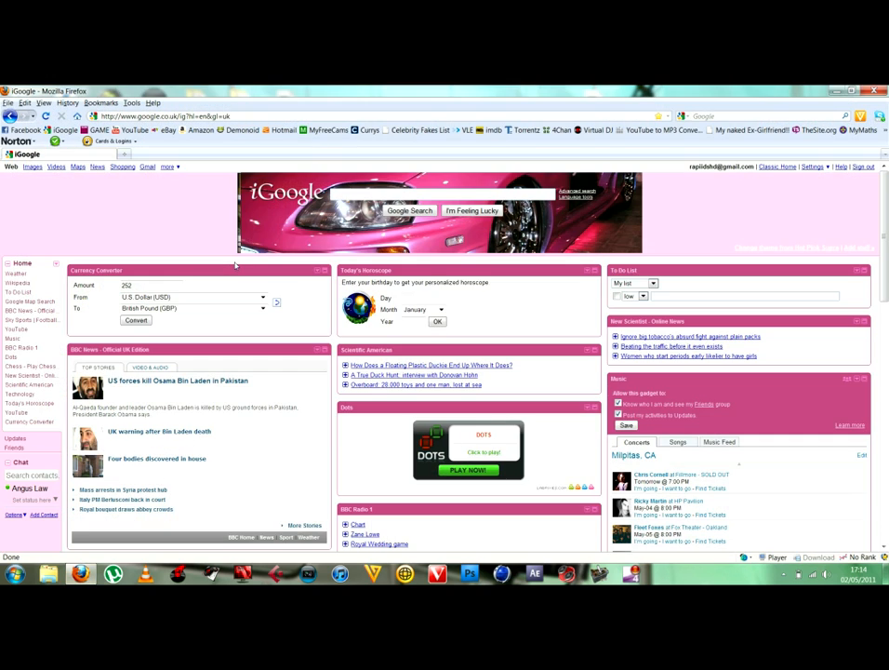
pyautogui.moveTo(241, 130)
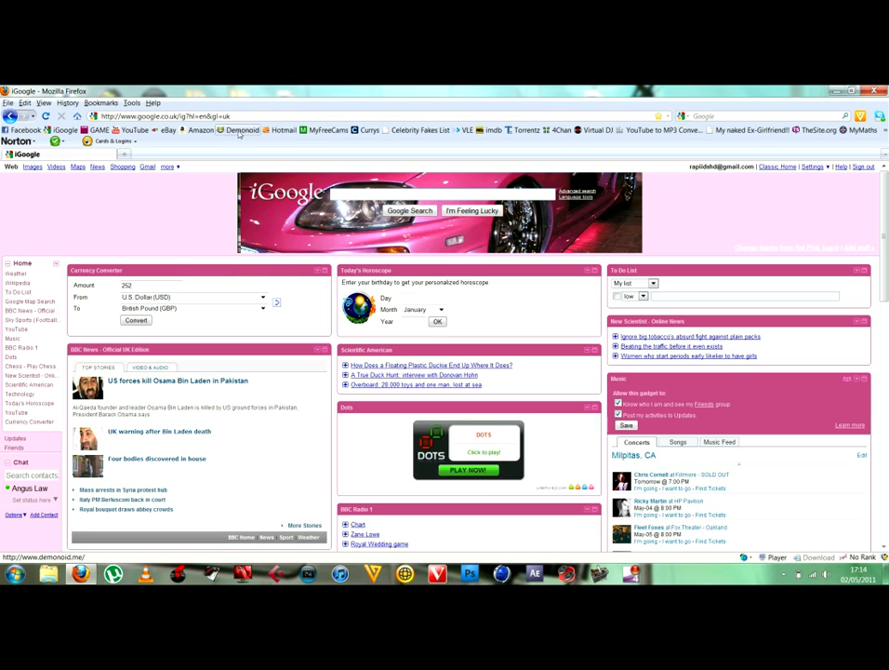
# Step: Search iGoogle for 'demonoid' and open the Demonoid.me site from the results
pyautogui.write('demo')
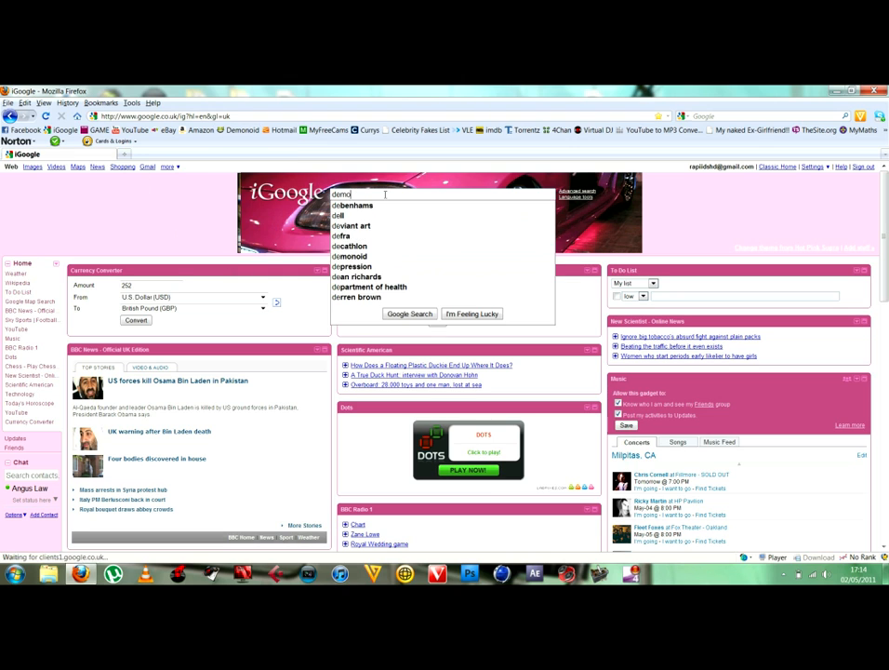
pyautogui.click(350, 256)
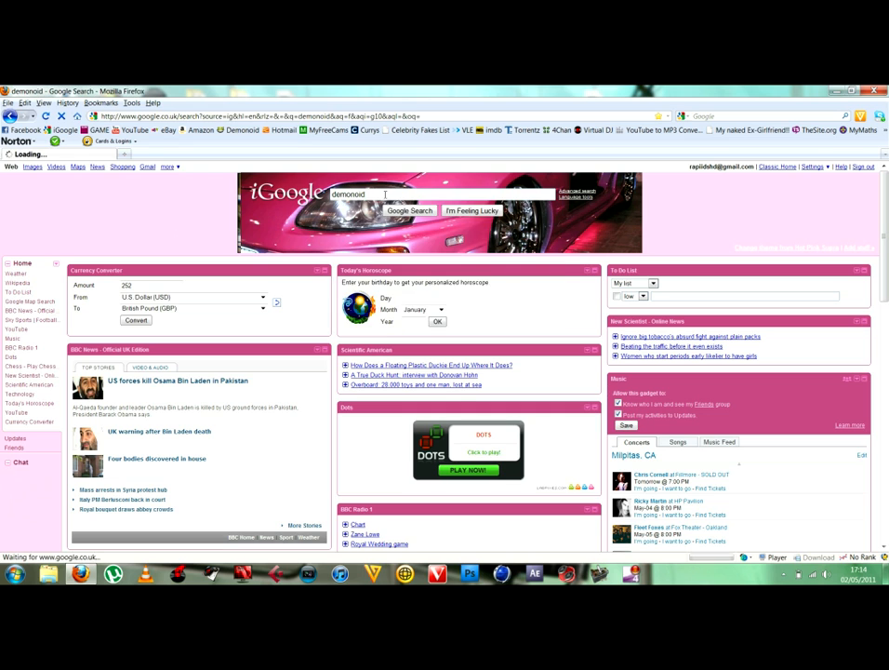
pyautogui.click(409, 210)
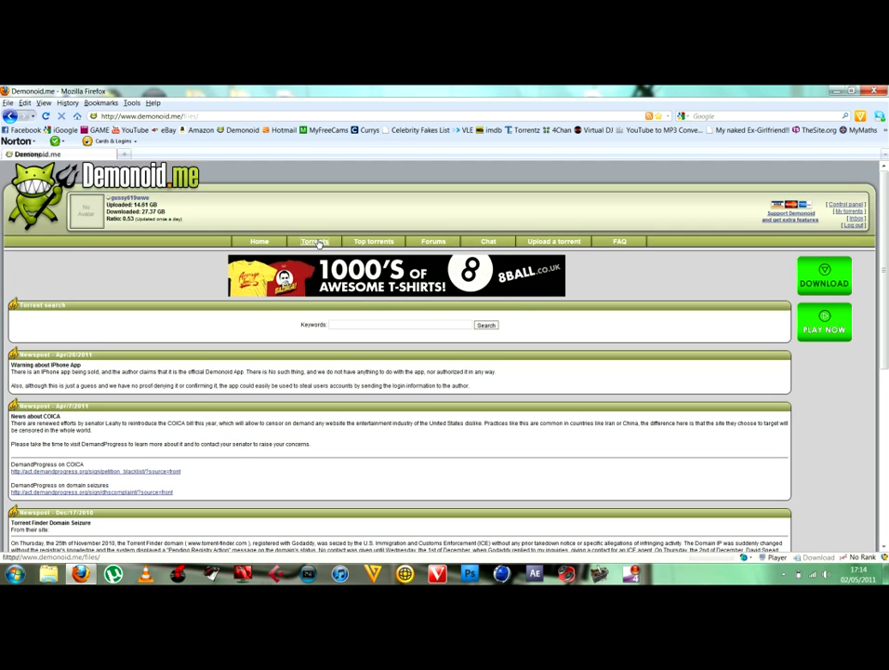
# Step: Filter the torrent listing to Movies, English, Comedy subcategory and DVD Rip quality
pyautogui.click(314, 240)
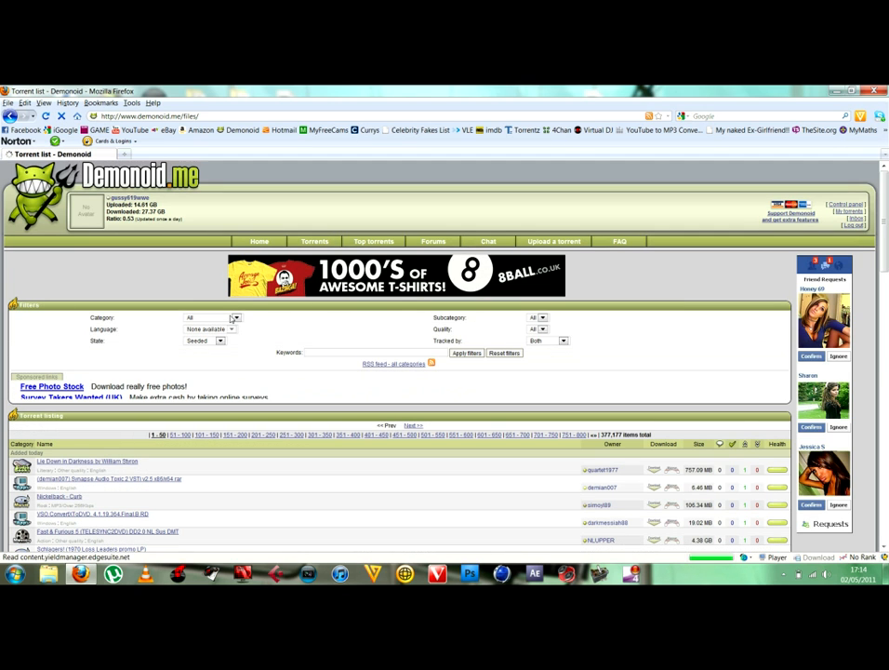
pyautogui.click(212, 318)
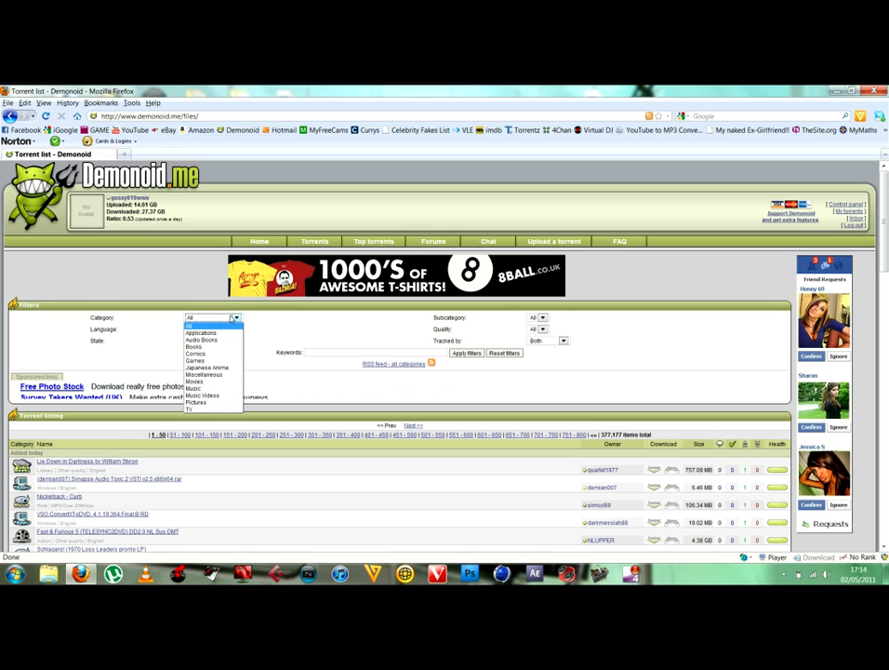
pyautogui.click(195, 382)
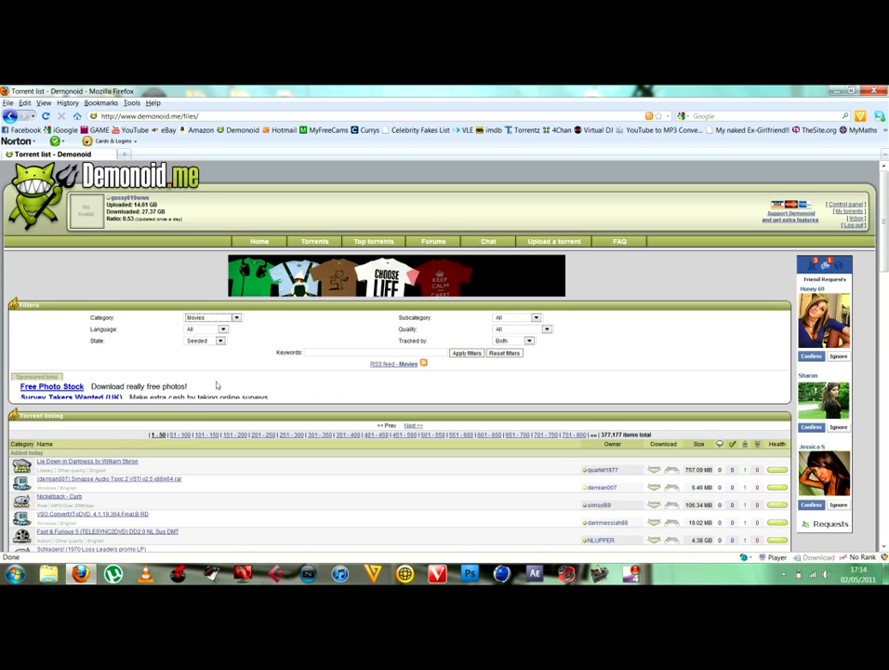
pyautogui.click(206, 328)
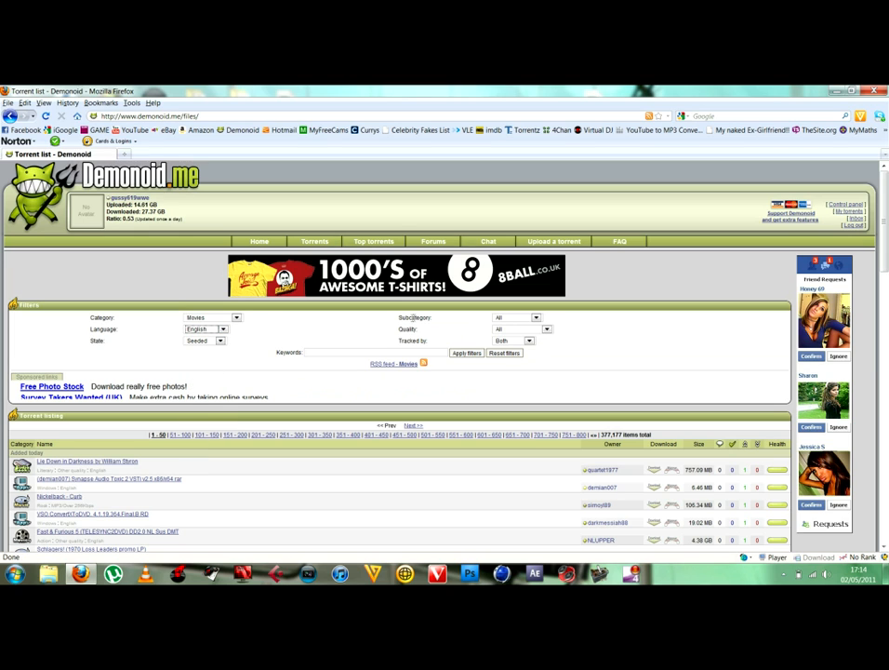
pyautogui.click(545, 317)
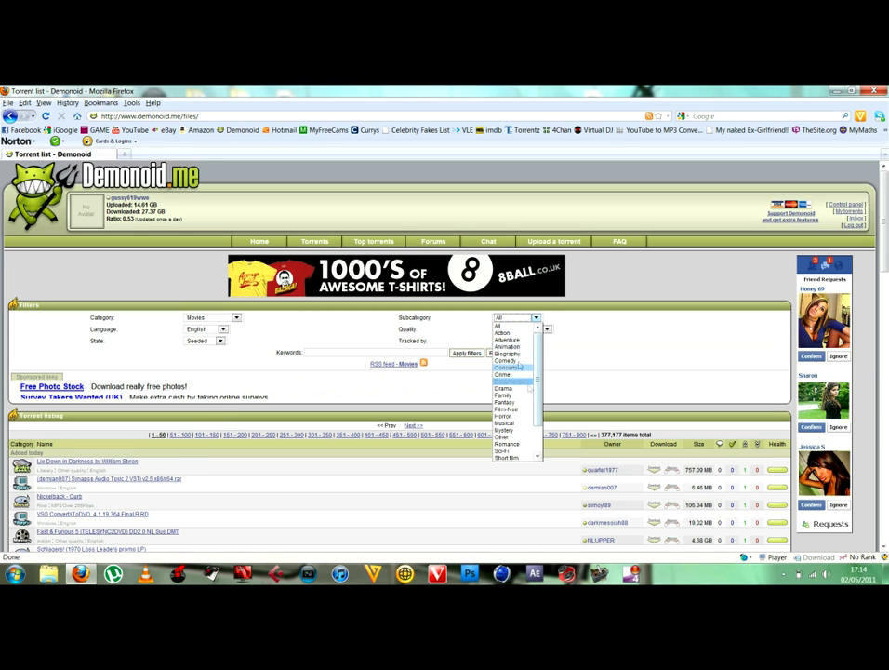
pyautogui.click(507, 361)
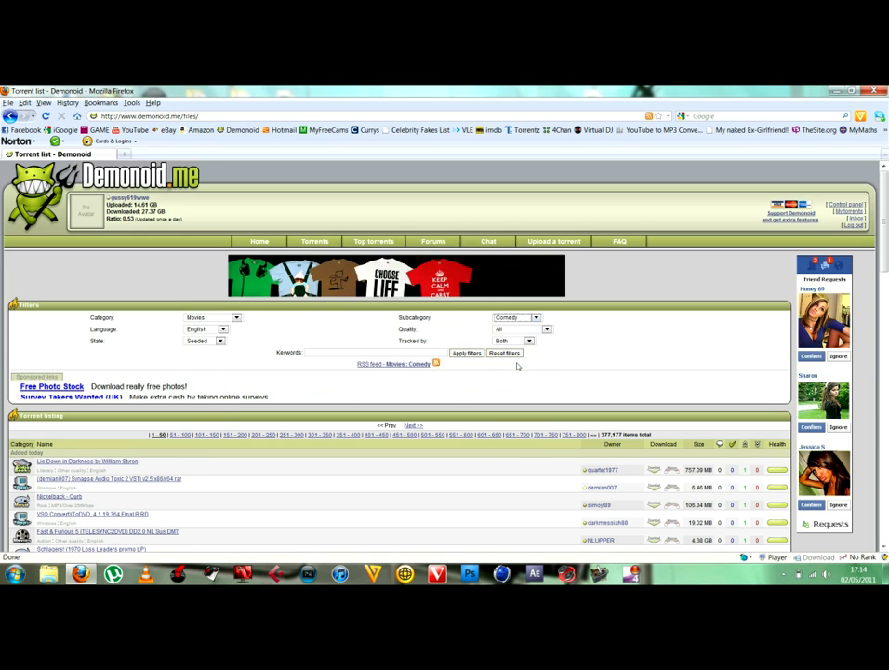
pyautogui.click(547, 329)
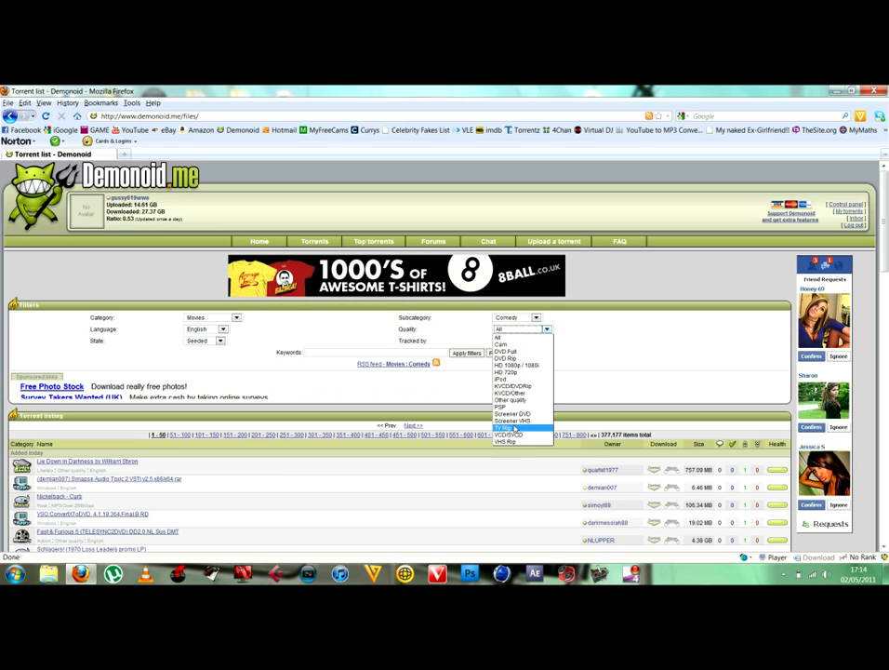
pyautogui.moveTo(521, 379)
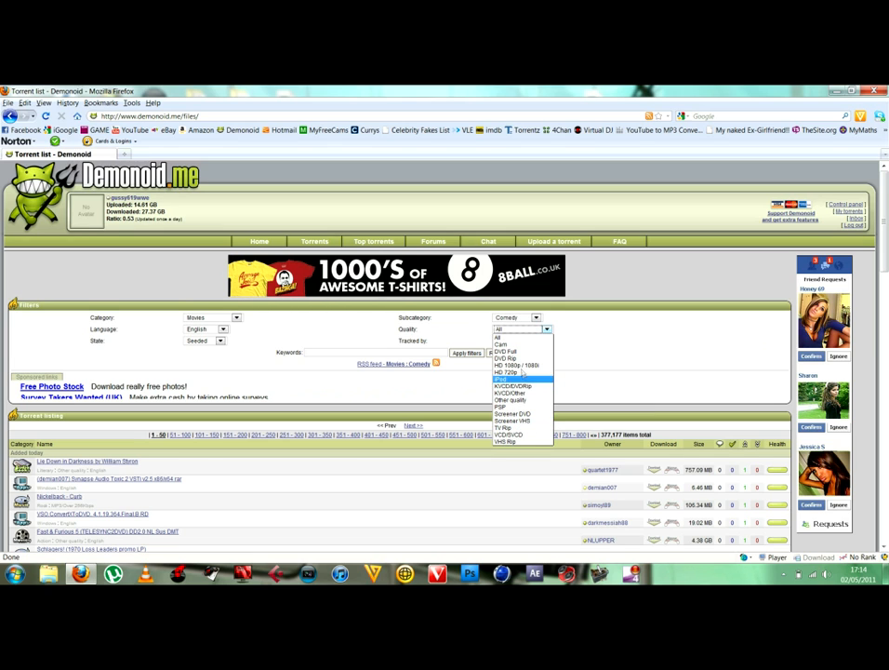
pyautogui.moveTo(512, 361)
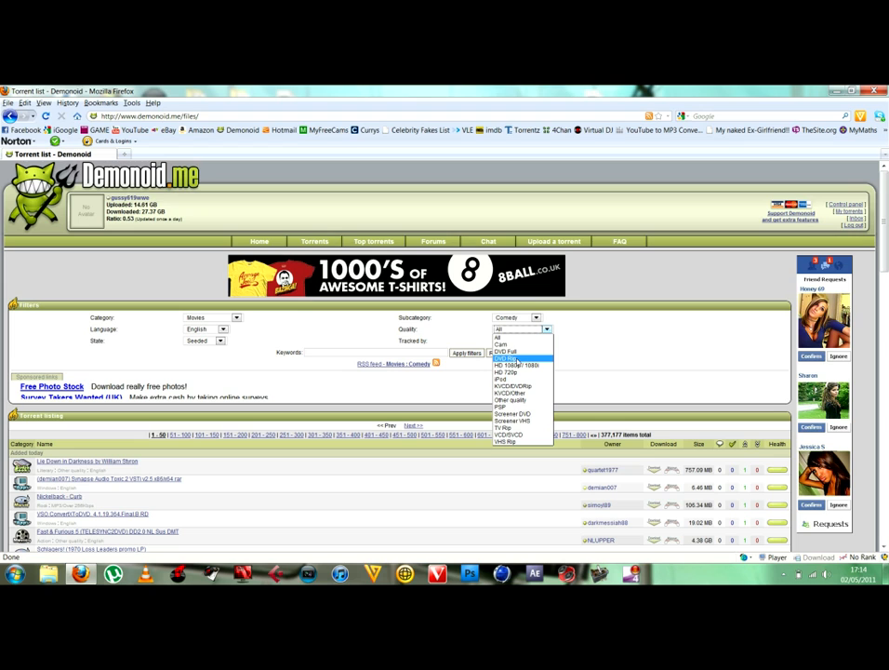
pyautogui.click(506, 358)
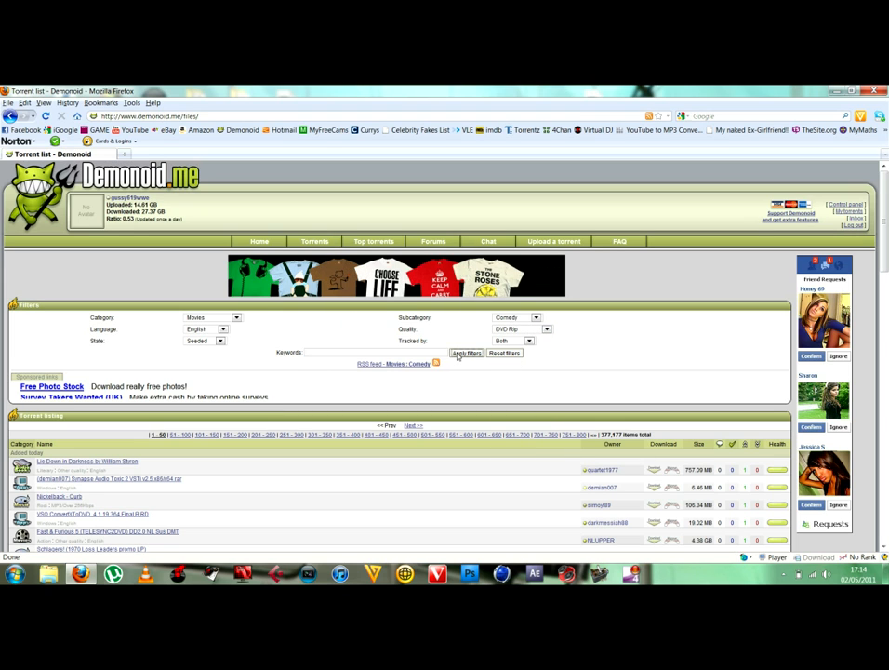
pyautogui.click(466, 352)
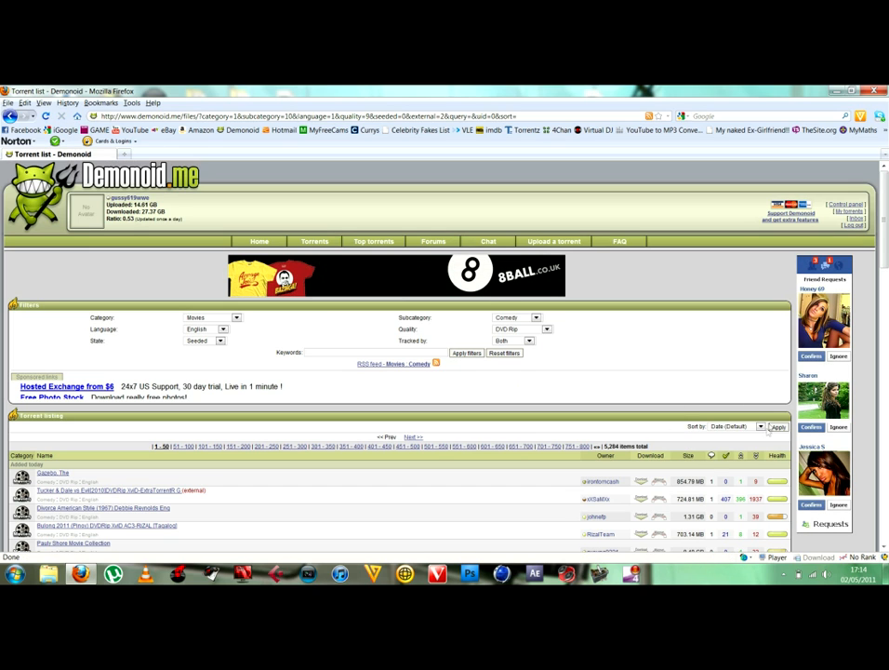
# Step: Sort results by seeds descending and open the 'Big Mommas Like Father,Like Son' torrent
pyautogui.click(760, 426)
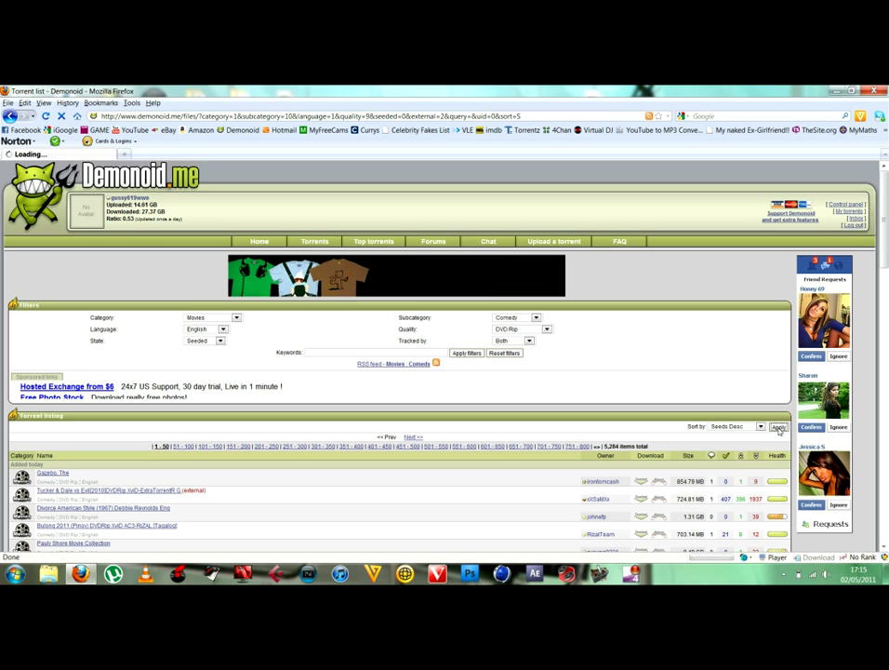
pyautogui.click(777, 425)
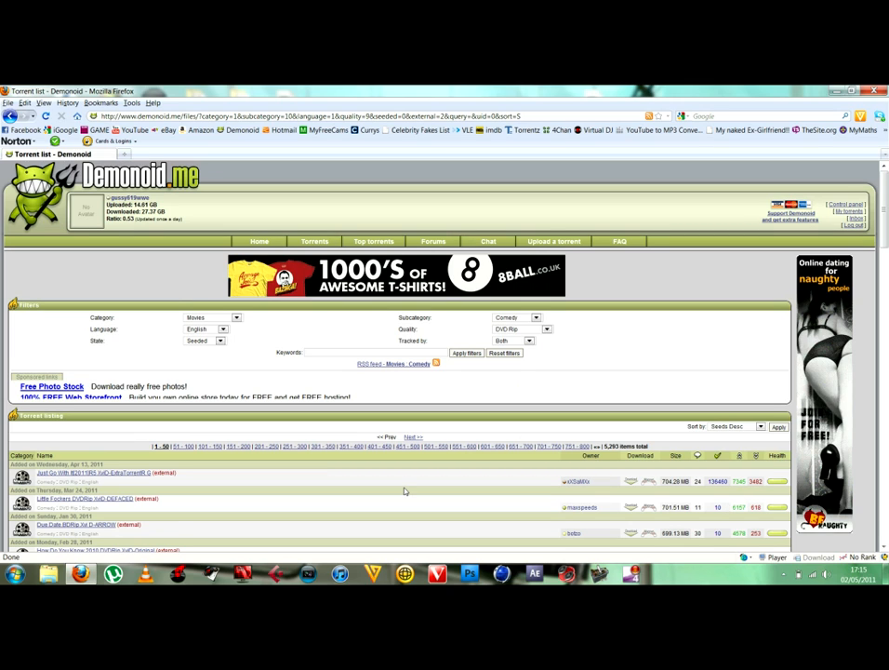
pyautogui.scroll(-3)
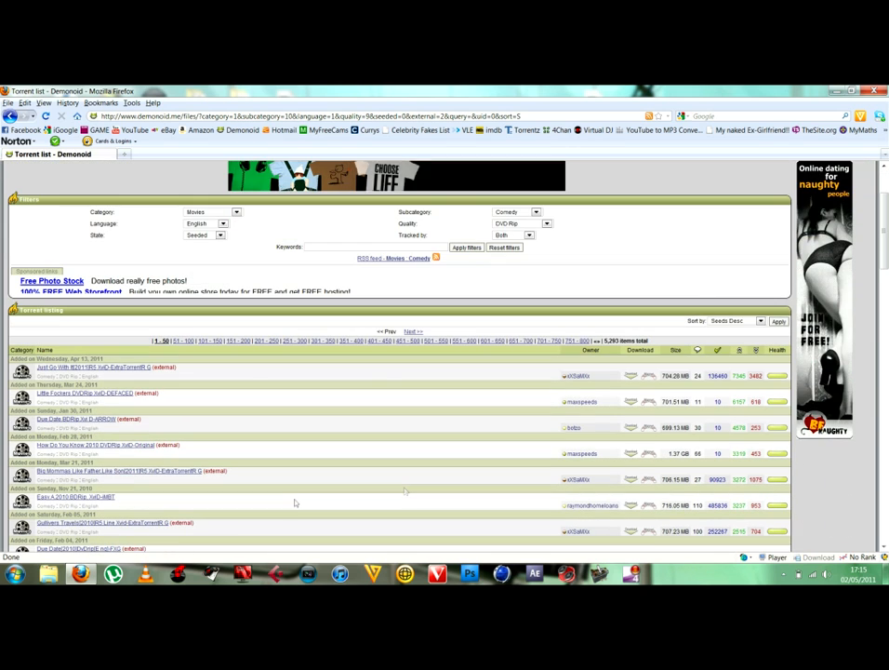
pyautogui.click(116, 471)
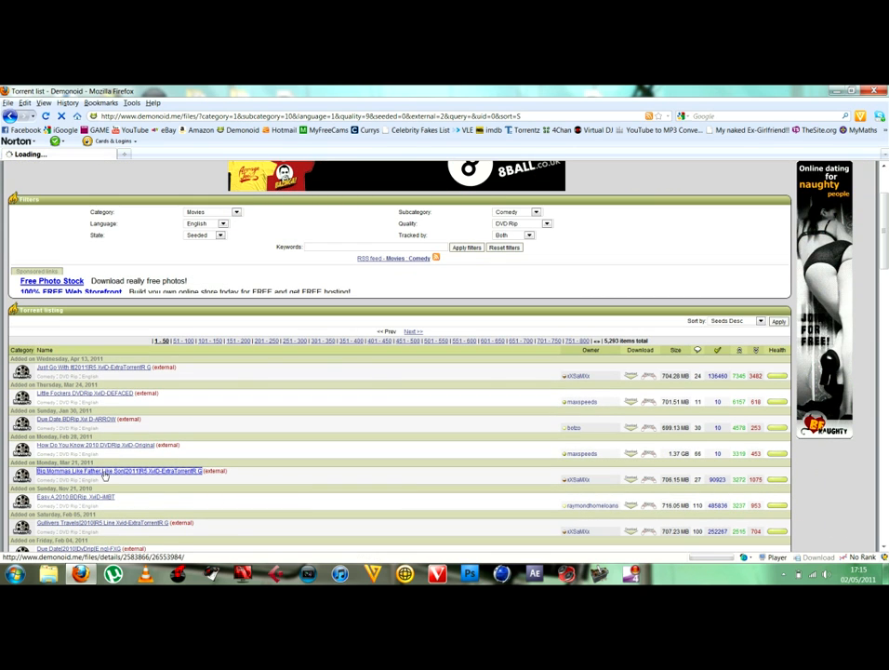
# Step: Scroll the Big Mommas details page past info and screenshots to 'Download this torrent'
pyautogui.click(116, 471)
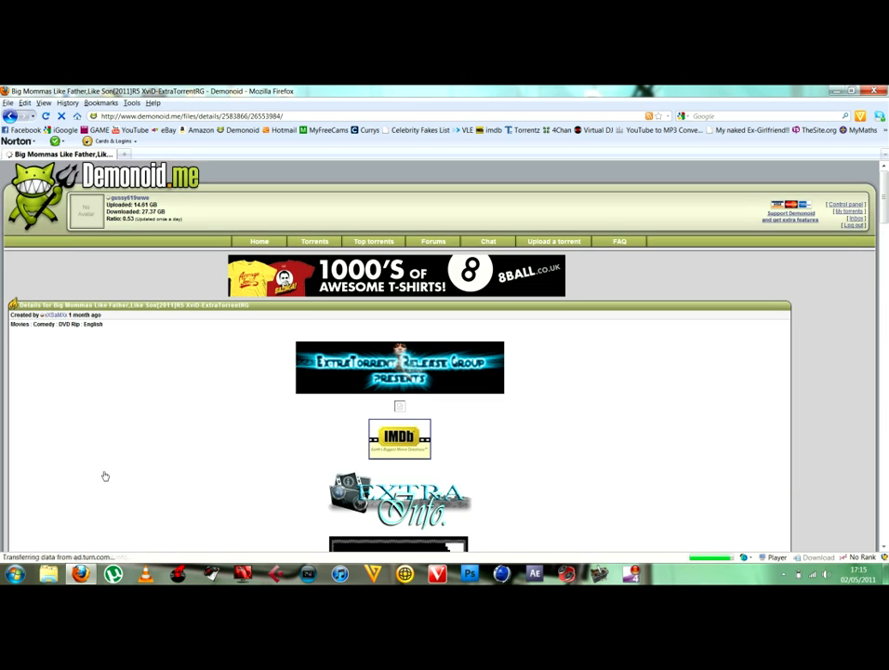
pyautogui.scroll(-3)
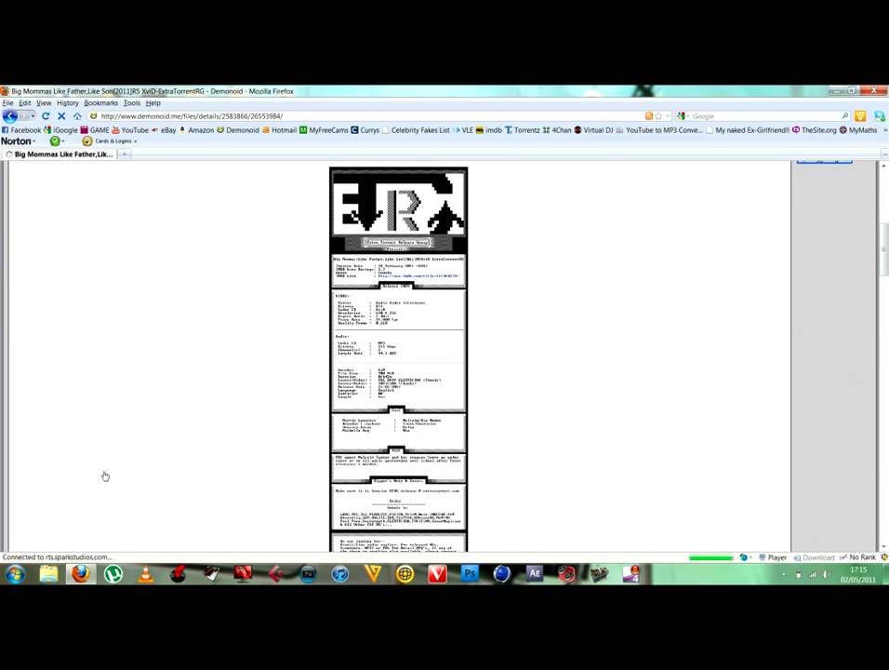
pyautogui.scroll(-3)
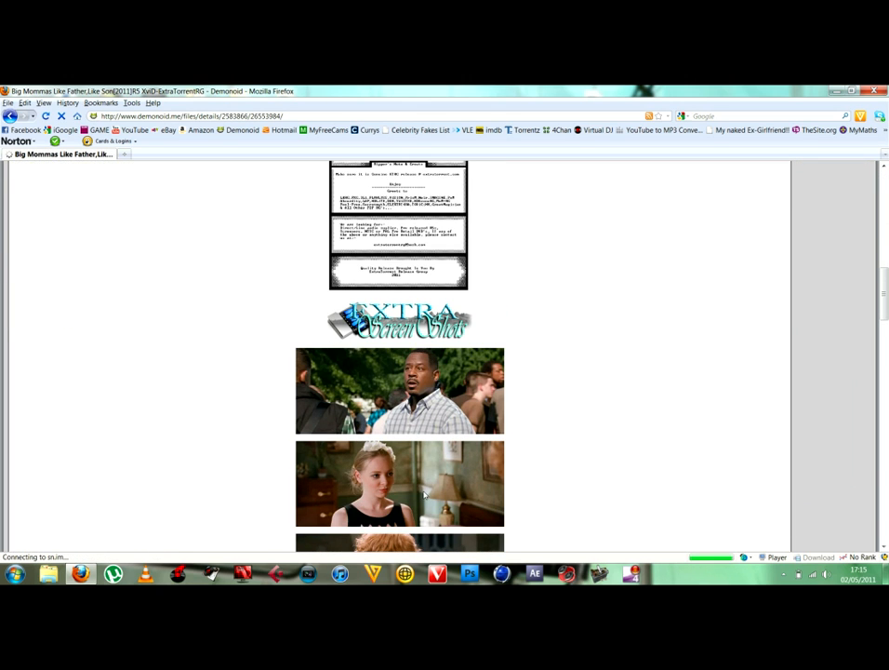
pyautogui.scroll(-3)
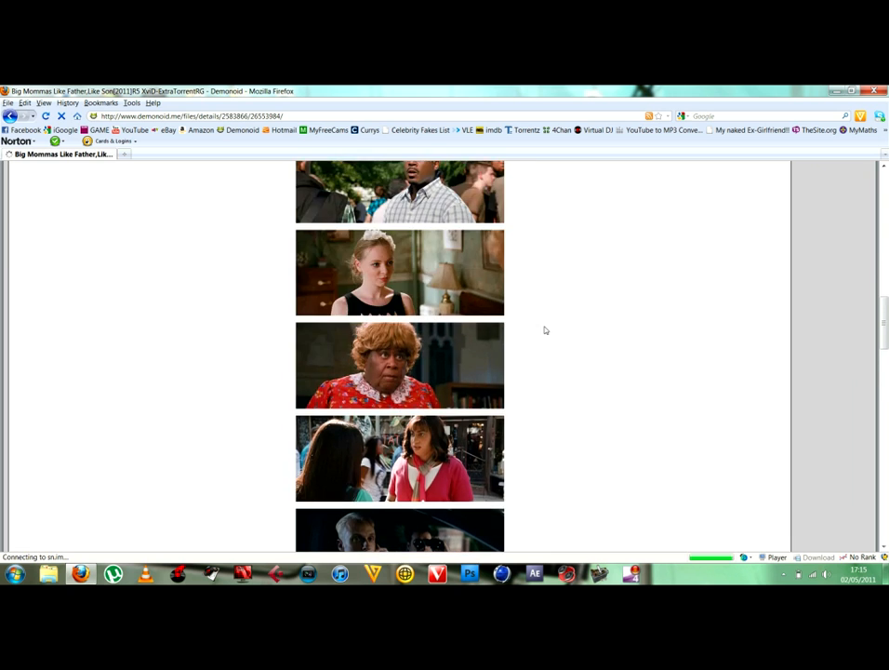
pyautogui.scroll(-3)
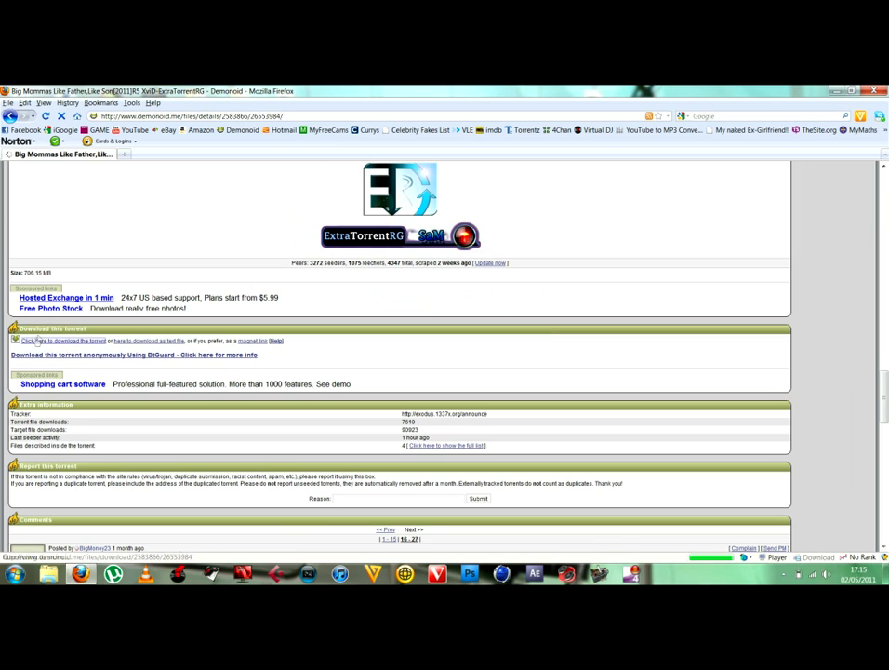
# Step: Download the Big Mommas torrent file and save it into the Downloads folder
pyautogui.click(63, 340)
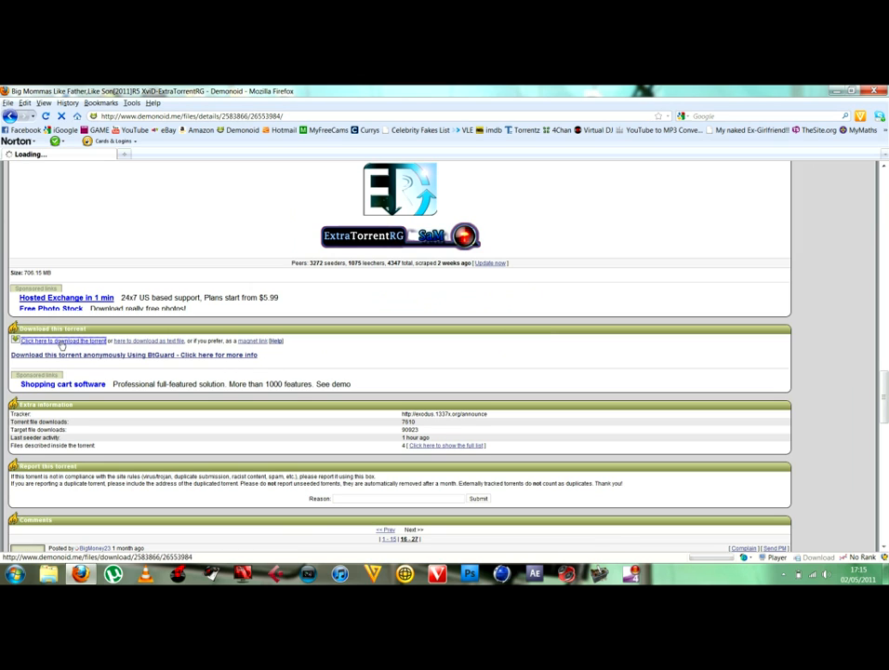
pyautogui.click(63, 339)
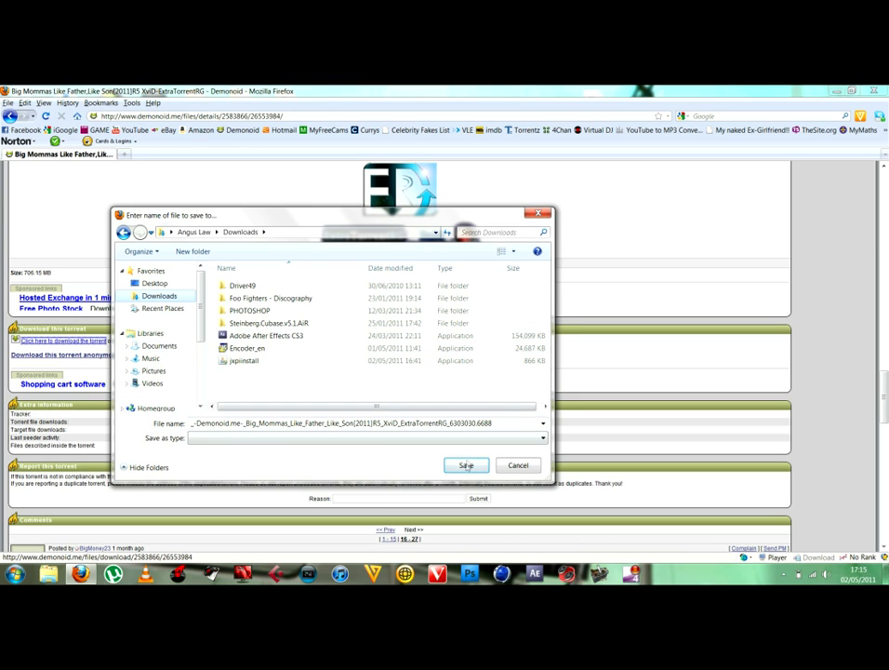
pyautogui.click(466, 465)
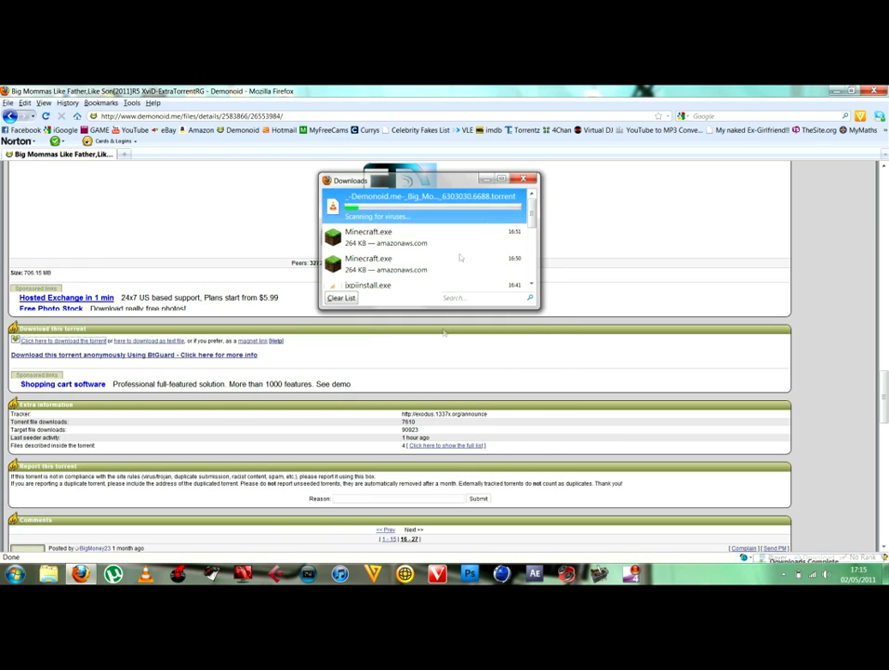
pyautogui.click(524, 178)
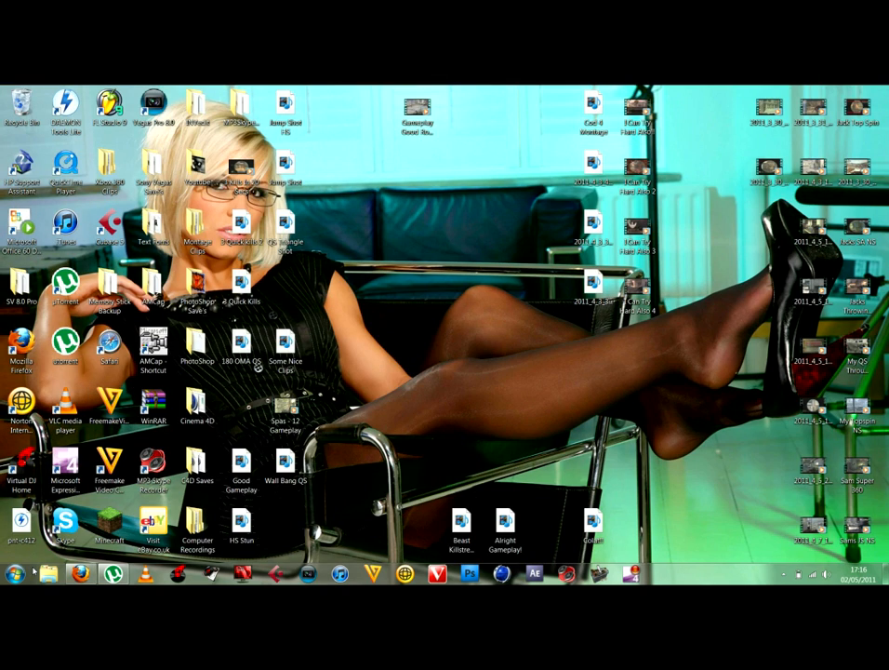
# Step: Open Windows Explorer on the Downloads folder containing the Big Mommas torrent
pyautogui.click(47, 573)
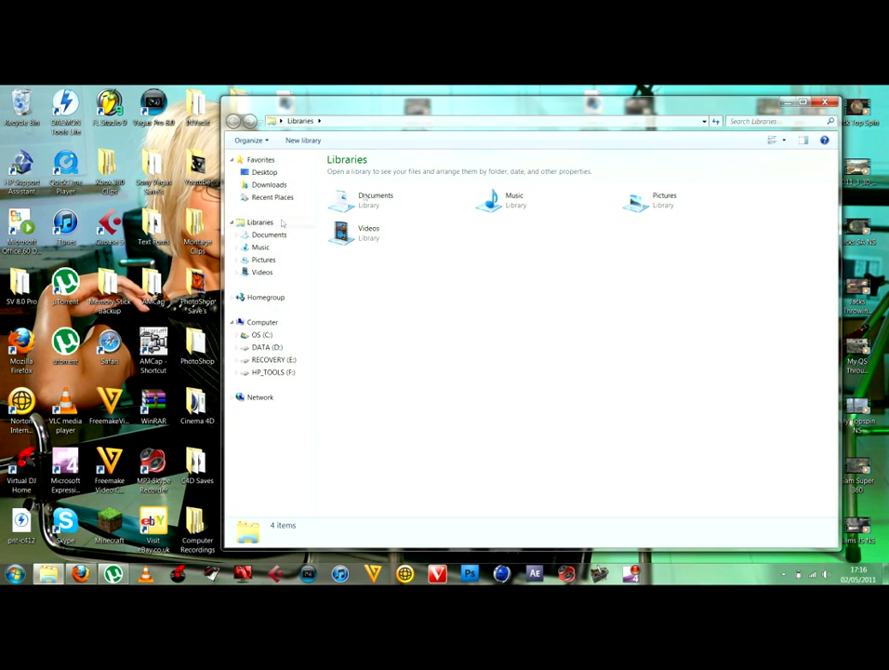
pyautogui.click(269, 184)
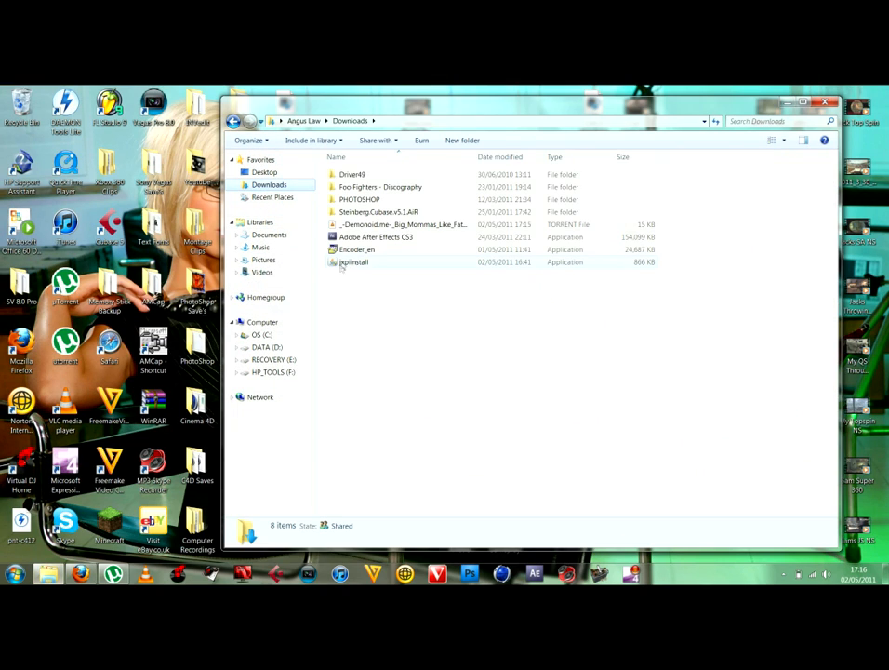
pyautogui.moveTo(405, 224)
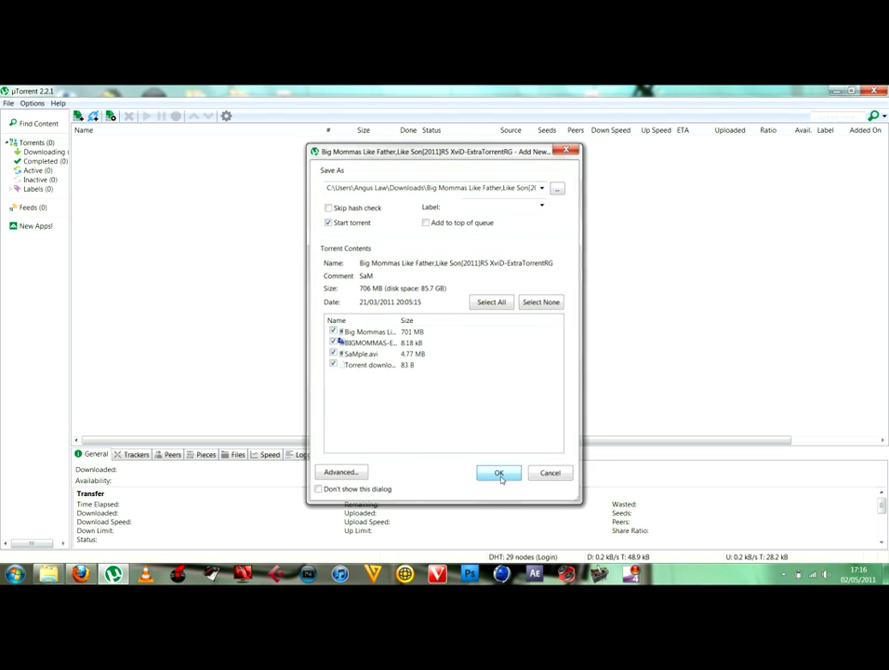
# Step: Confirm uTorrent's Add New Torrent dialog with Start torrent checked
pyautogui.click(498, 472)
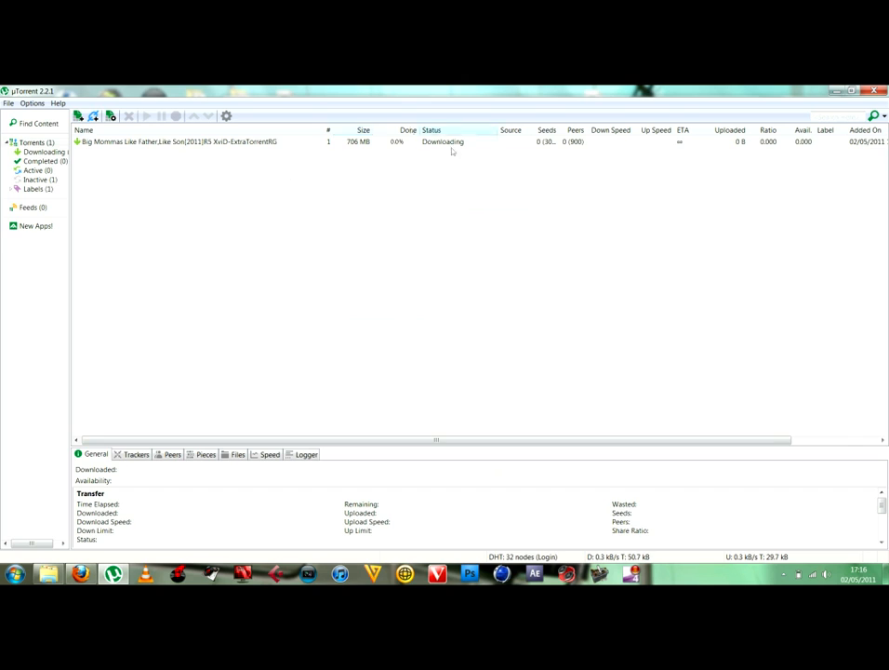
pyautogui.moveTo(474, 235)
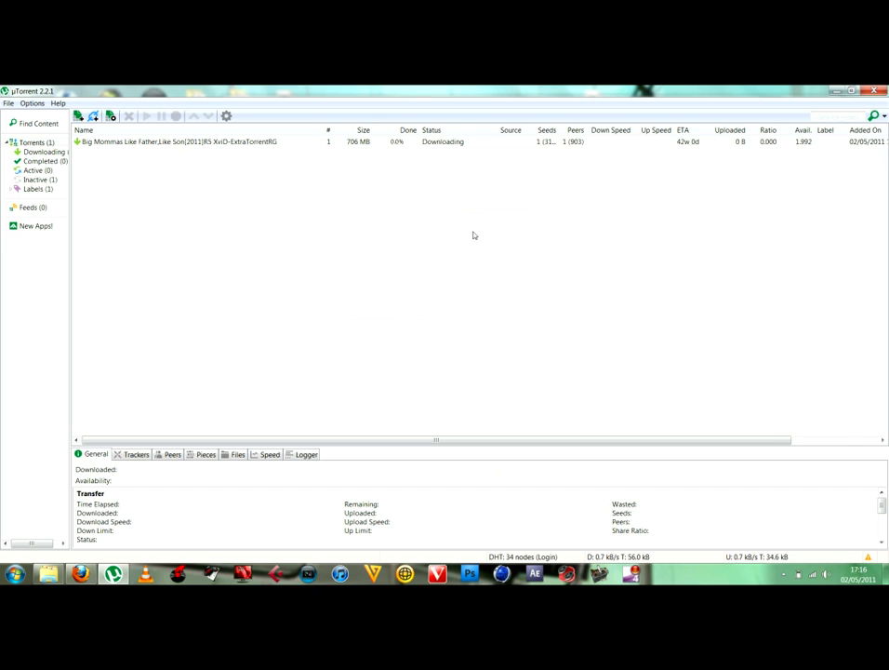